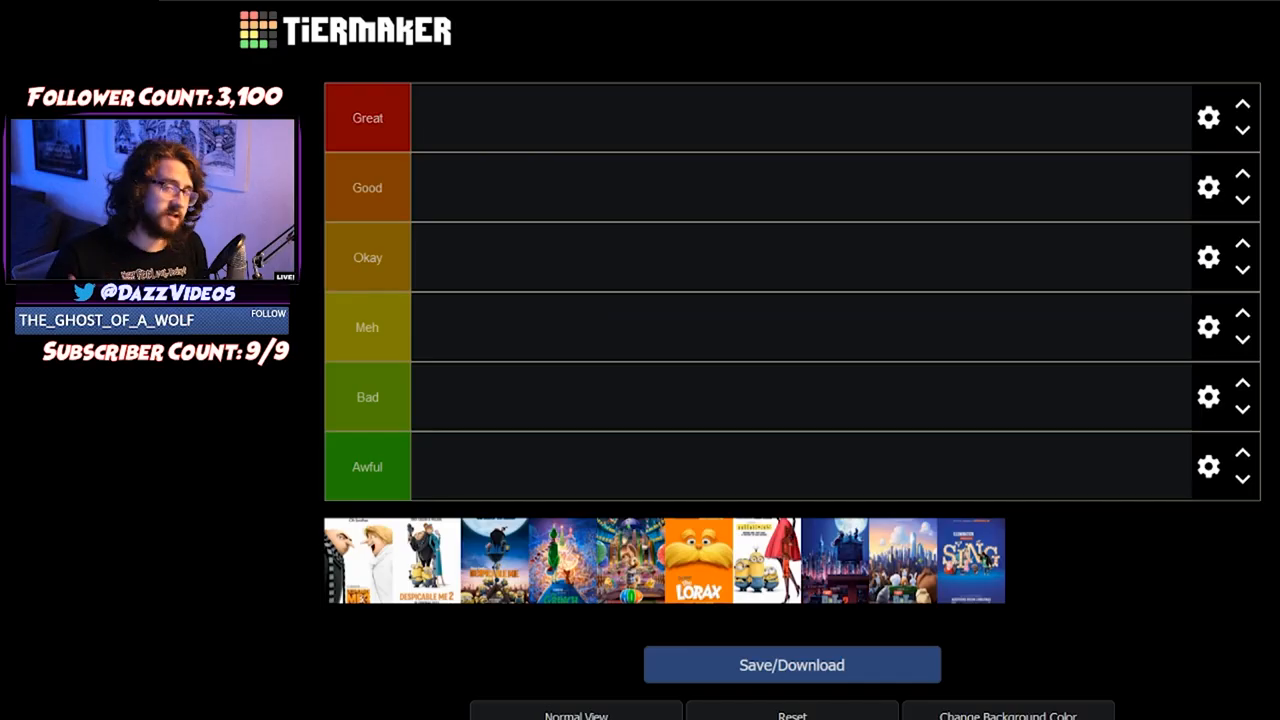
# Scroll down the page toward the unranked poster pool.
pyautogui.scroll(-3)
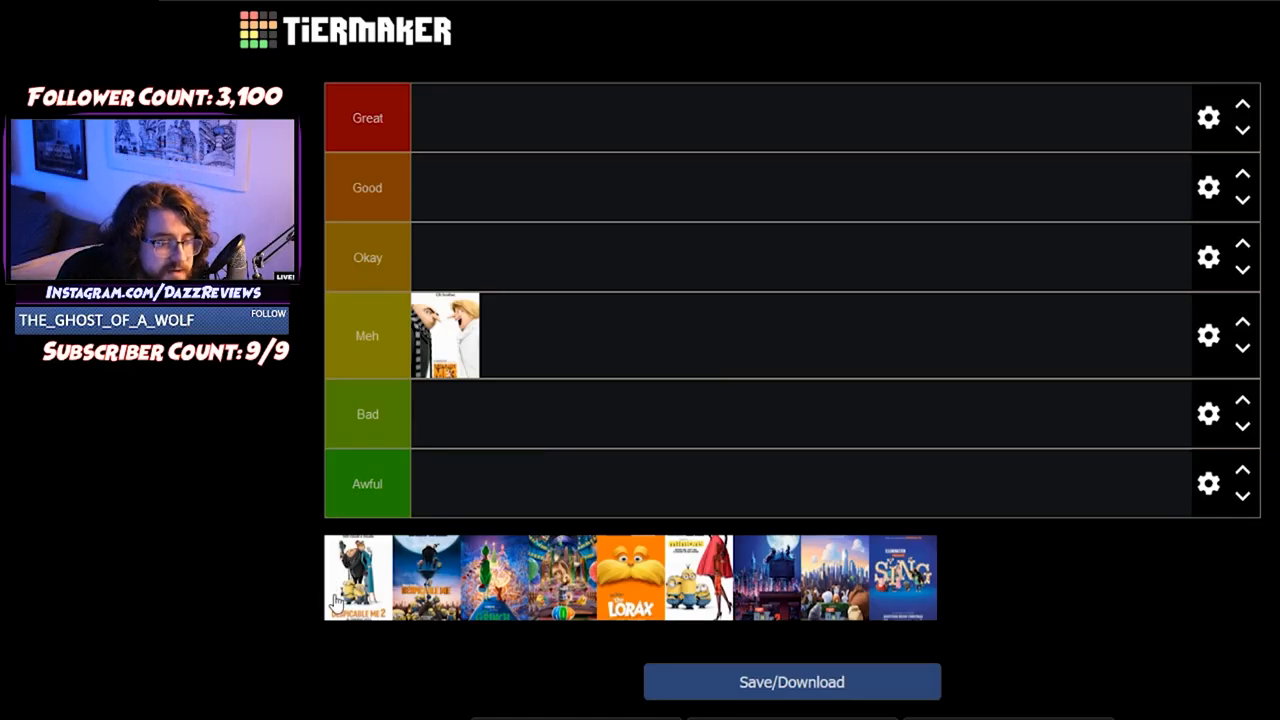
# Drag the Despicable Me 2 poster into the Okay tier.
pyautogui.moveTo(357, 577); pyautogui.dragTo(510, 335)
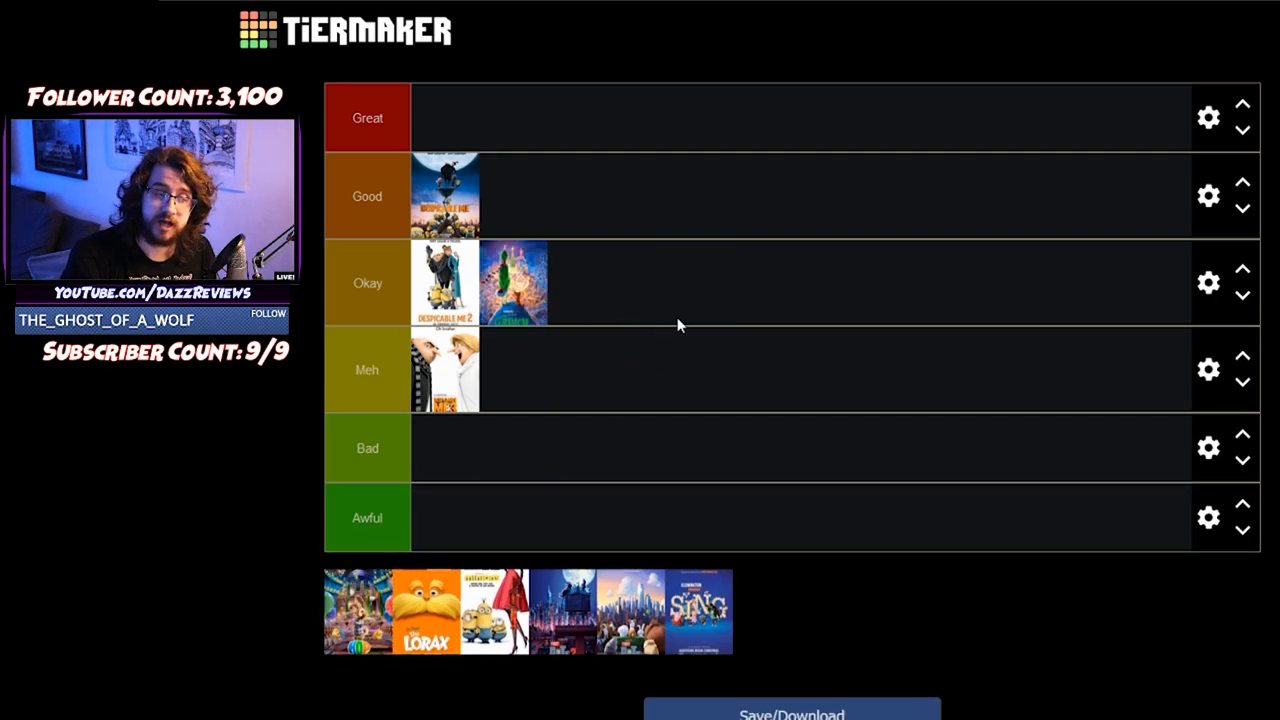
# Try the Grinch in Good, return it to Okay, and rank the colourful crowd poster Meh.
pyautogui.moveTo(513, 283); pyautogui.dragTo(513, 196)
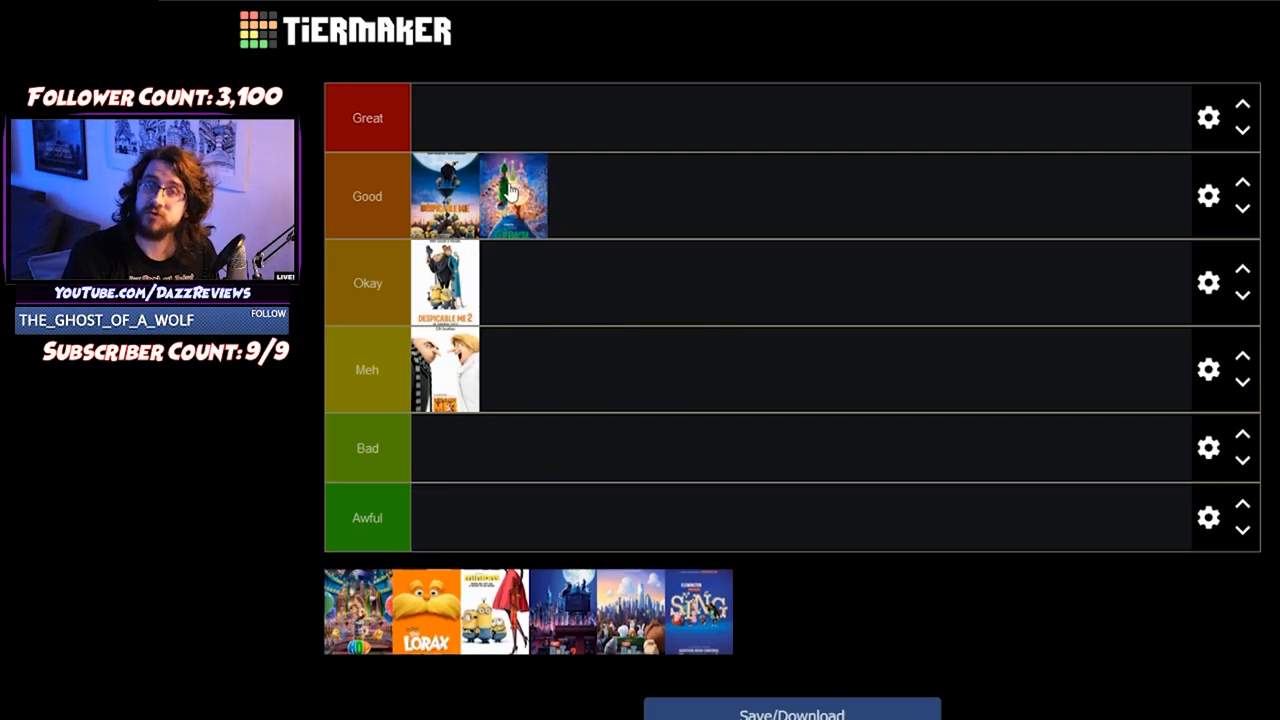
pyautogui.moveTo(513, 196); pyautogui.dragTo(513, 282)
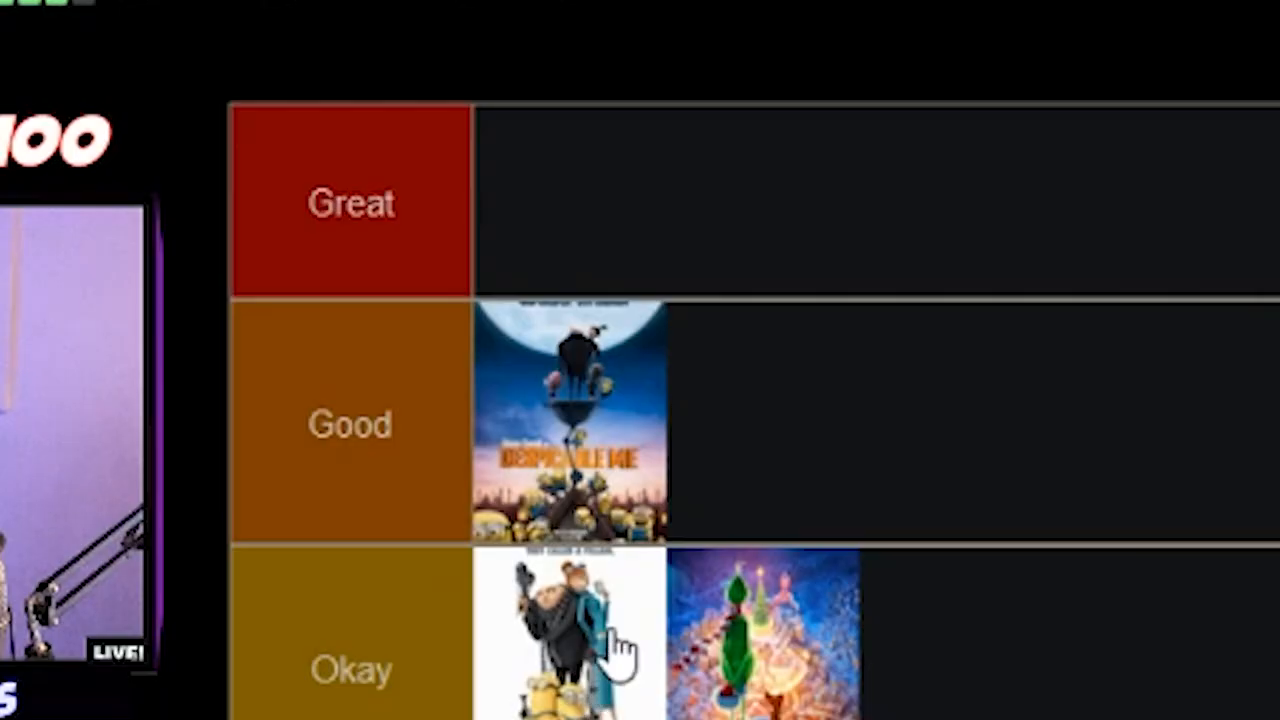
pyautogui.moveTo(630, 450)
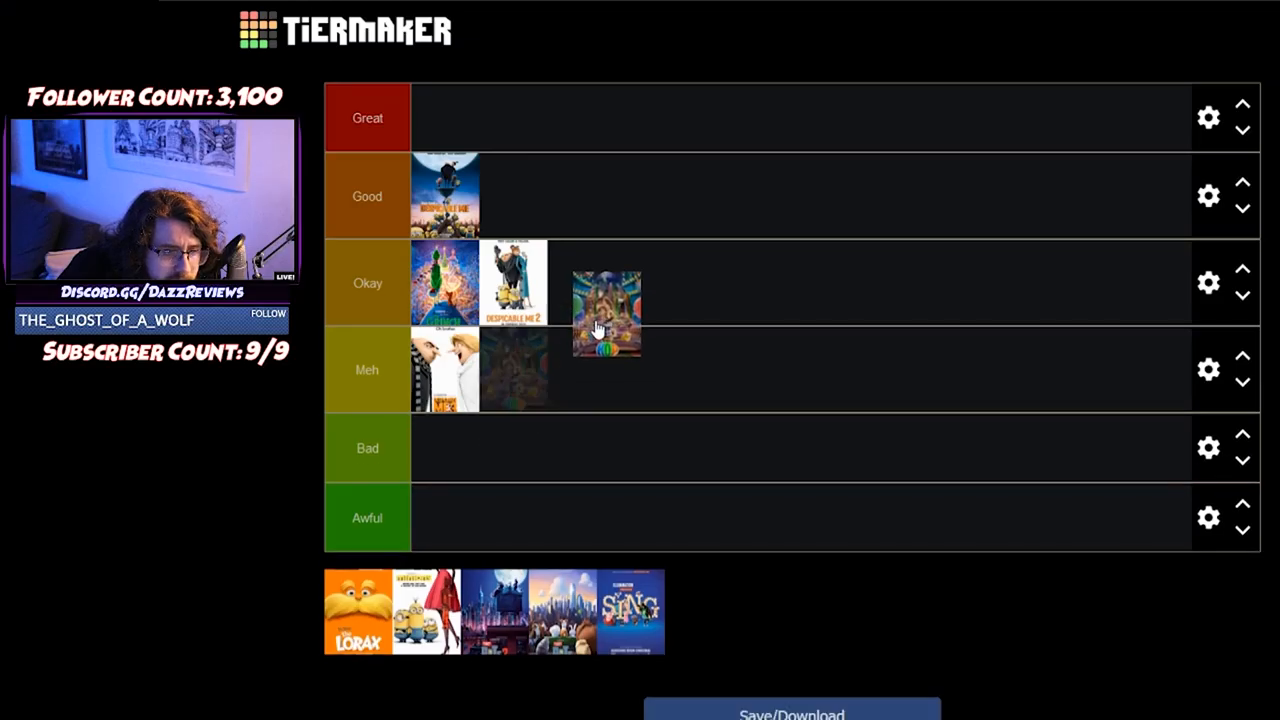
pyautogui.moveTo(605, 315); pyautogui.dragTo(585, 283)
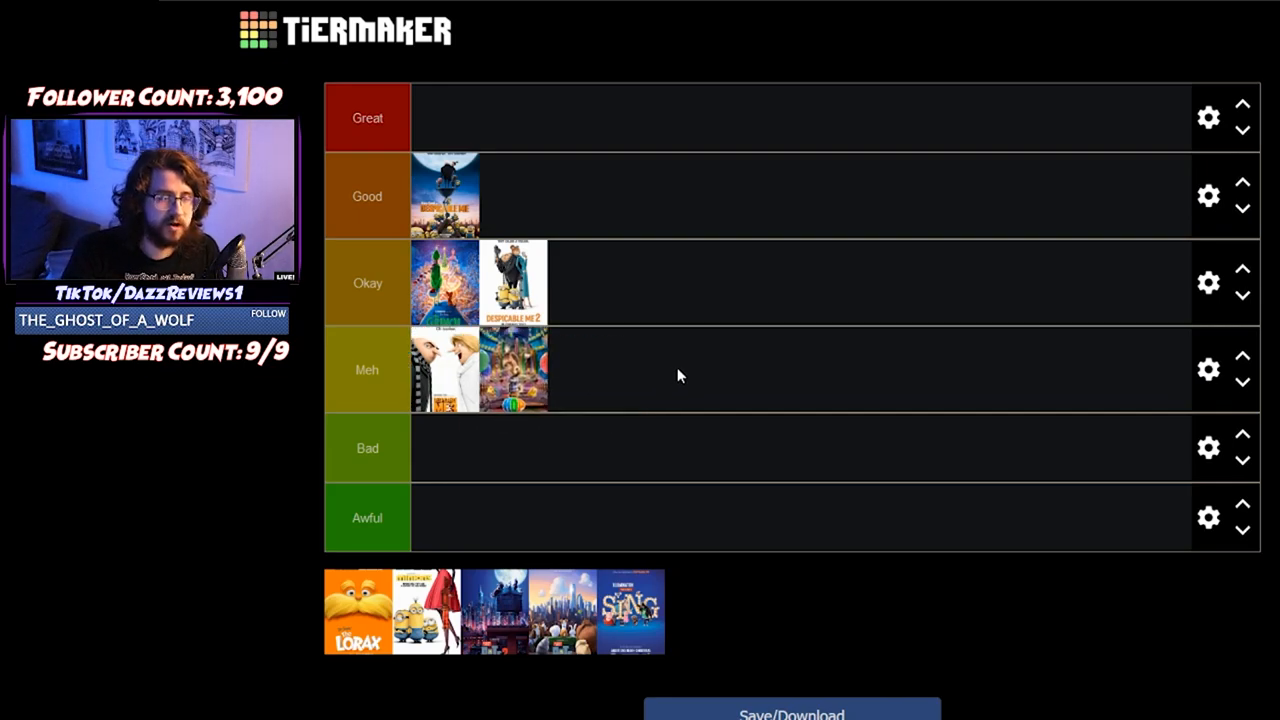
pyautogui.moveTo(647, 376)
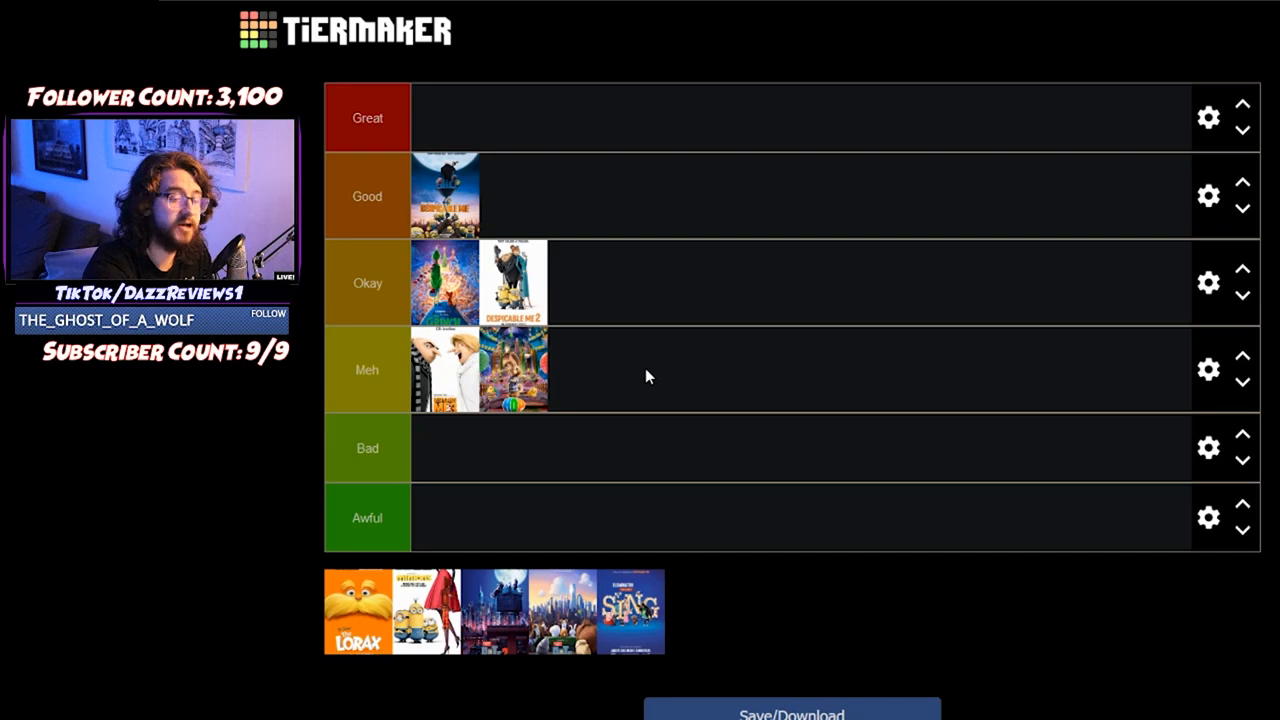
pyautogui.moveTo(458, 481)
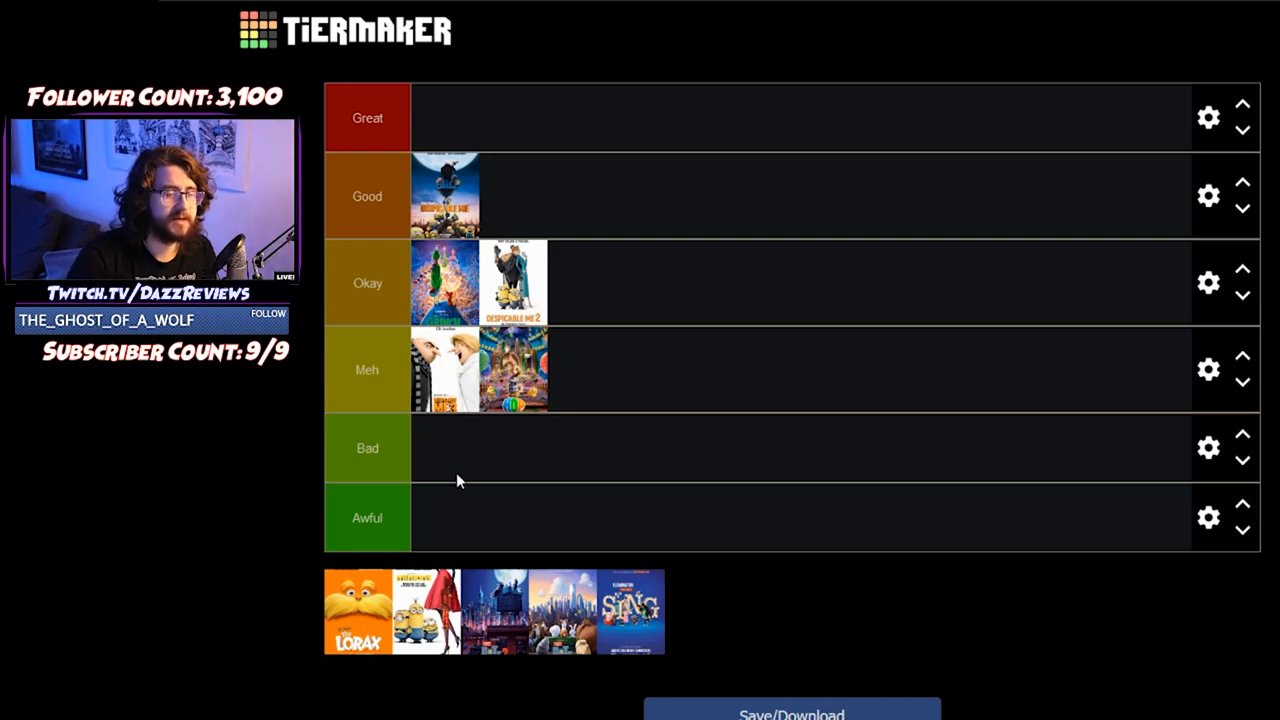
# Move The Lorax through Okay and Good into Bad, and rank the caped Minions poster Awful.
pyautogui.moveTo(357, 611); pyautogui.dragTo(583, 283)
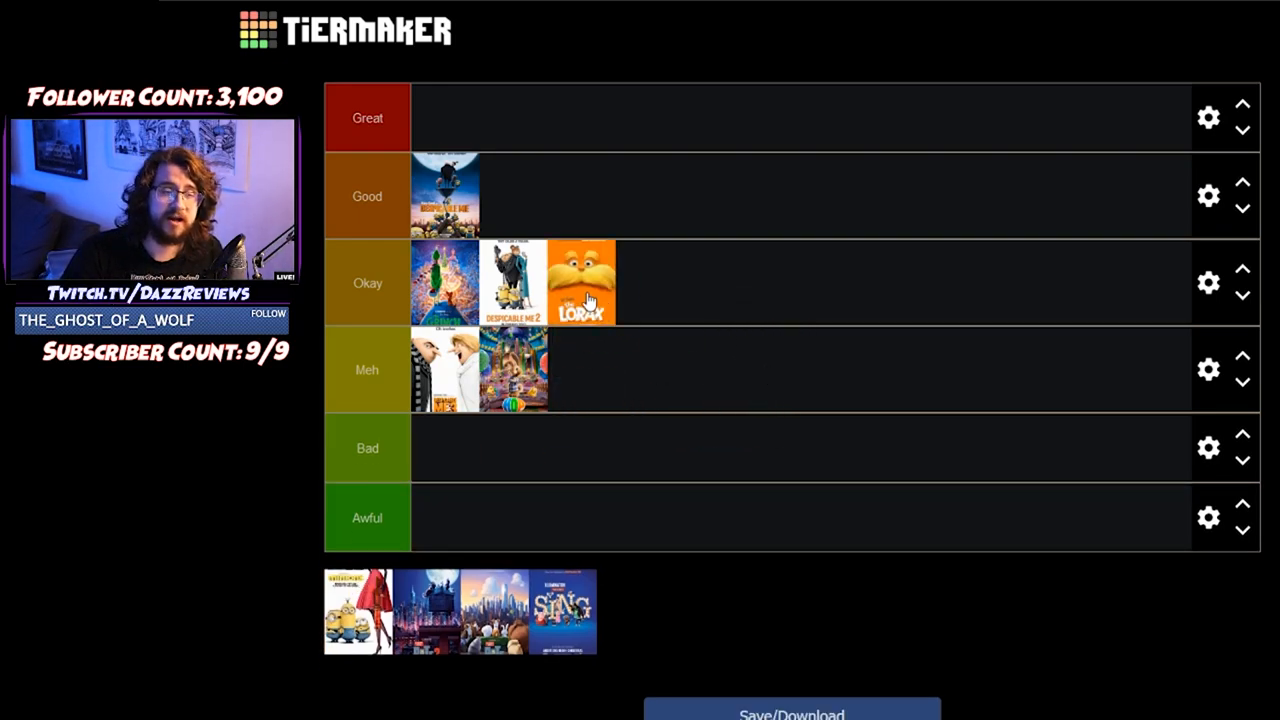
pyautogui.moveTo(582, 283); pyautogui.dragTo(520, 196)
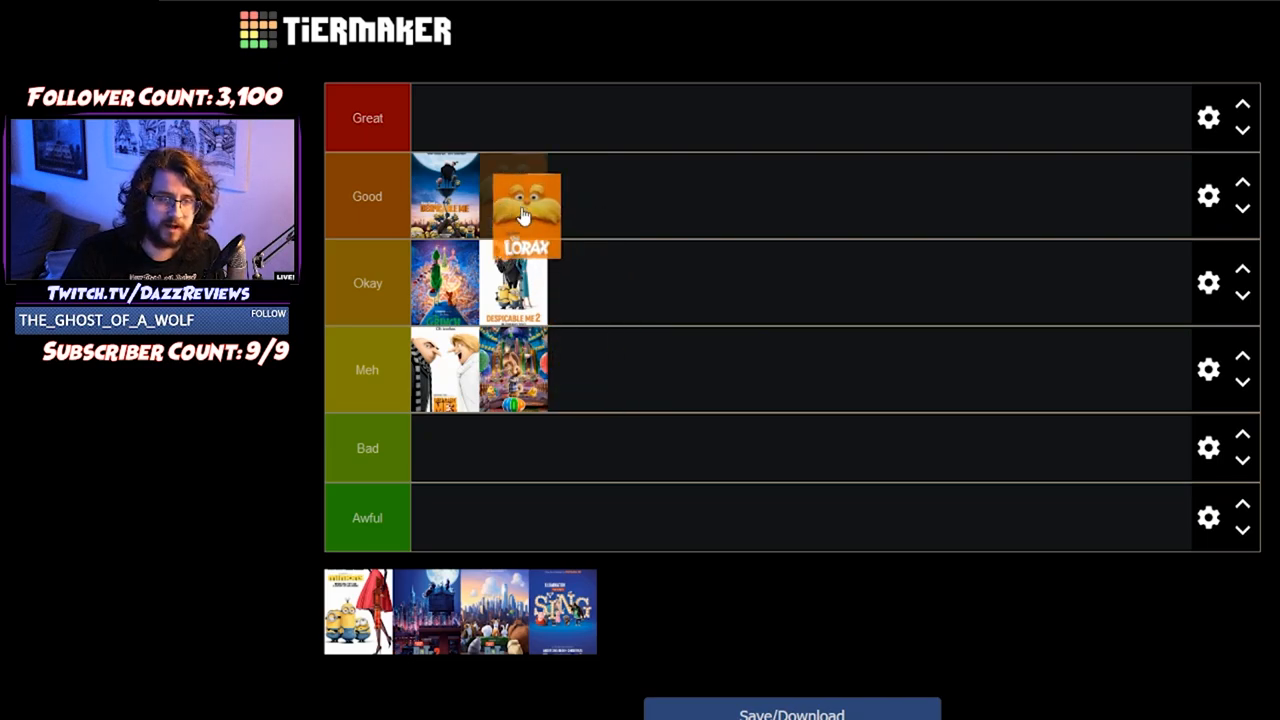
pyautogui.moveTo(523, 200); pyautogui.dragTo(583, 283)
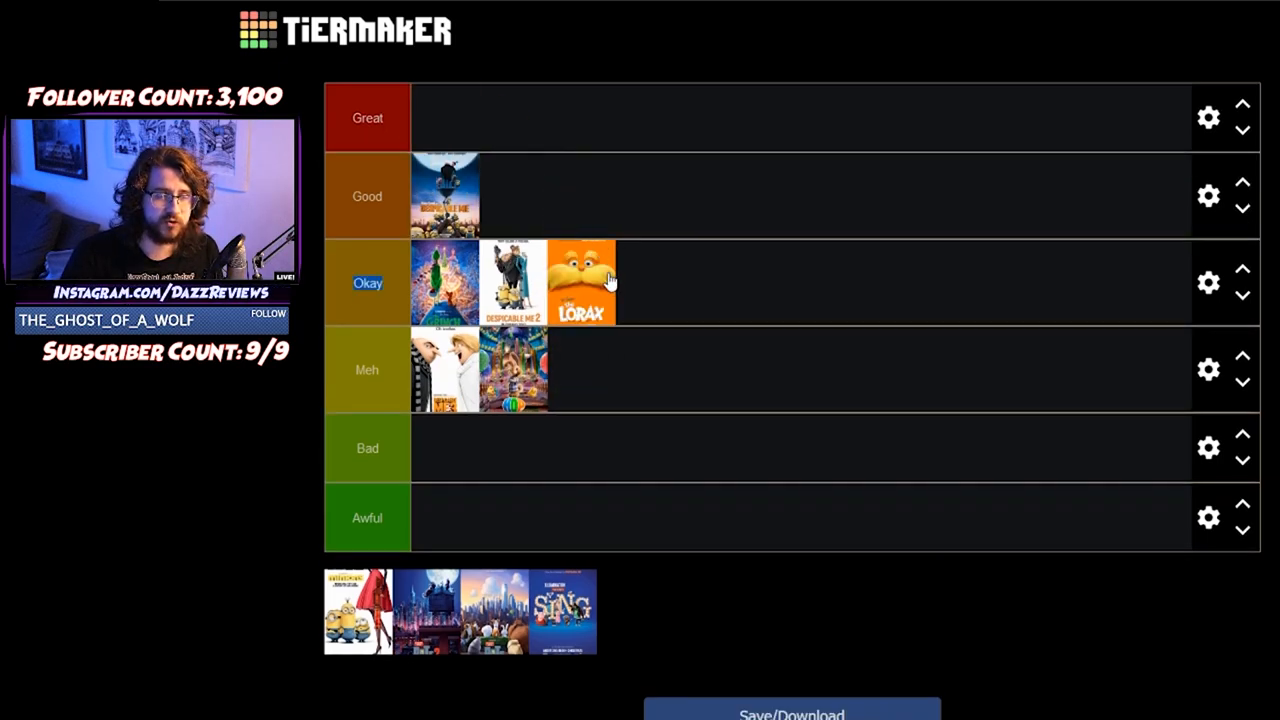
pyautogui.moveTo(583, 282); pyautogui.dragTo(446, 456)
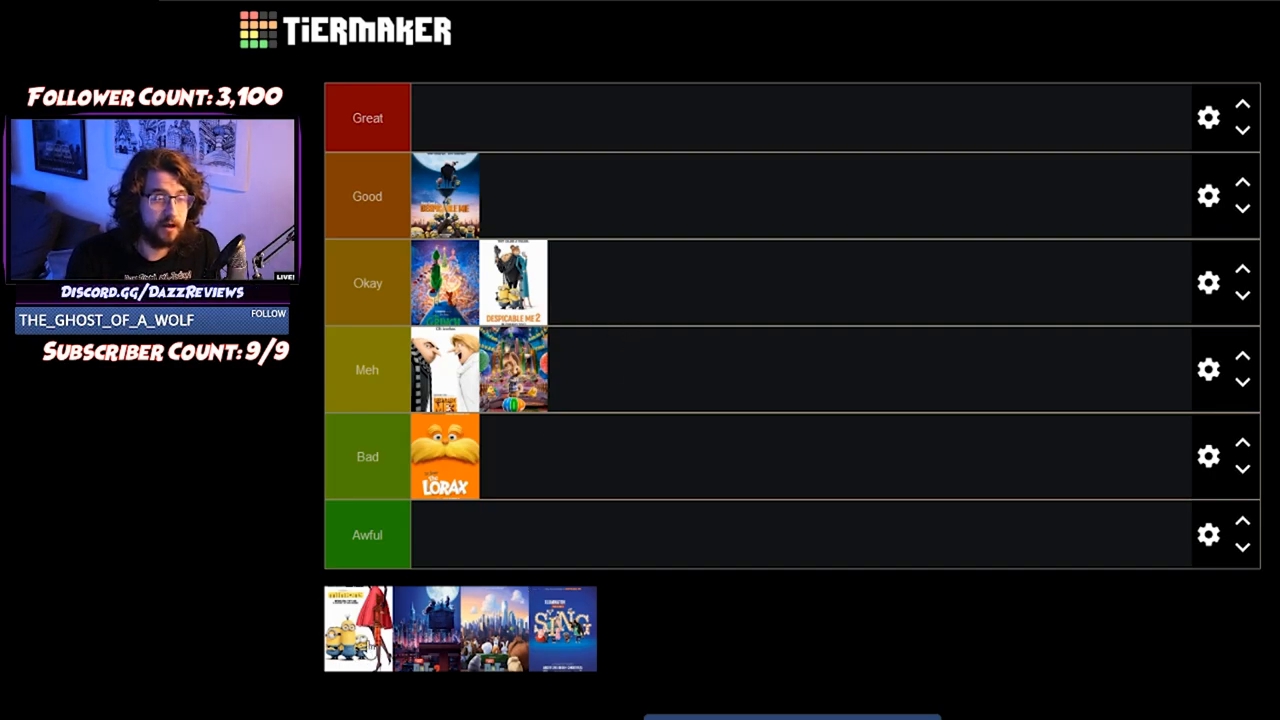
pyautogui.moveTo(357, 628); pyautogui.dragTo(580, 369)
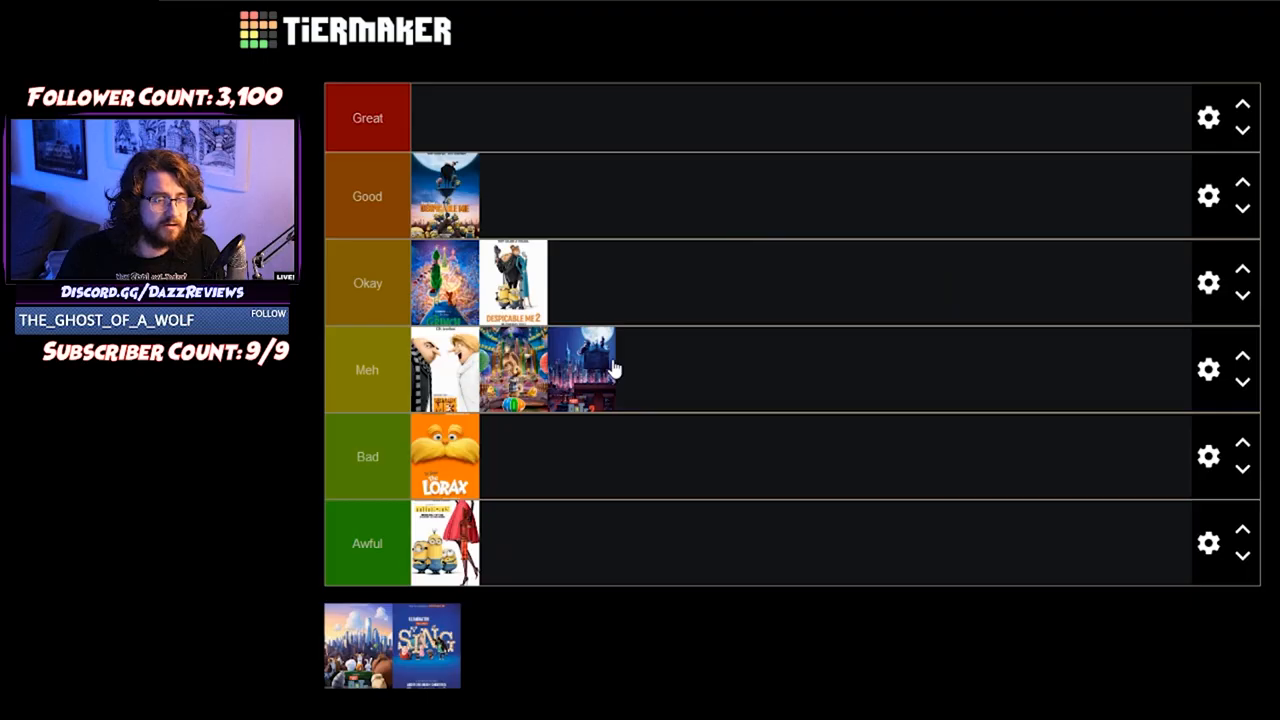
# Place the night-time city poster and the pets-and-skyline poster in the Bad tier.
pyautogui.moveTo(583, 369); pyautogui.dragTo(625, 270)
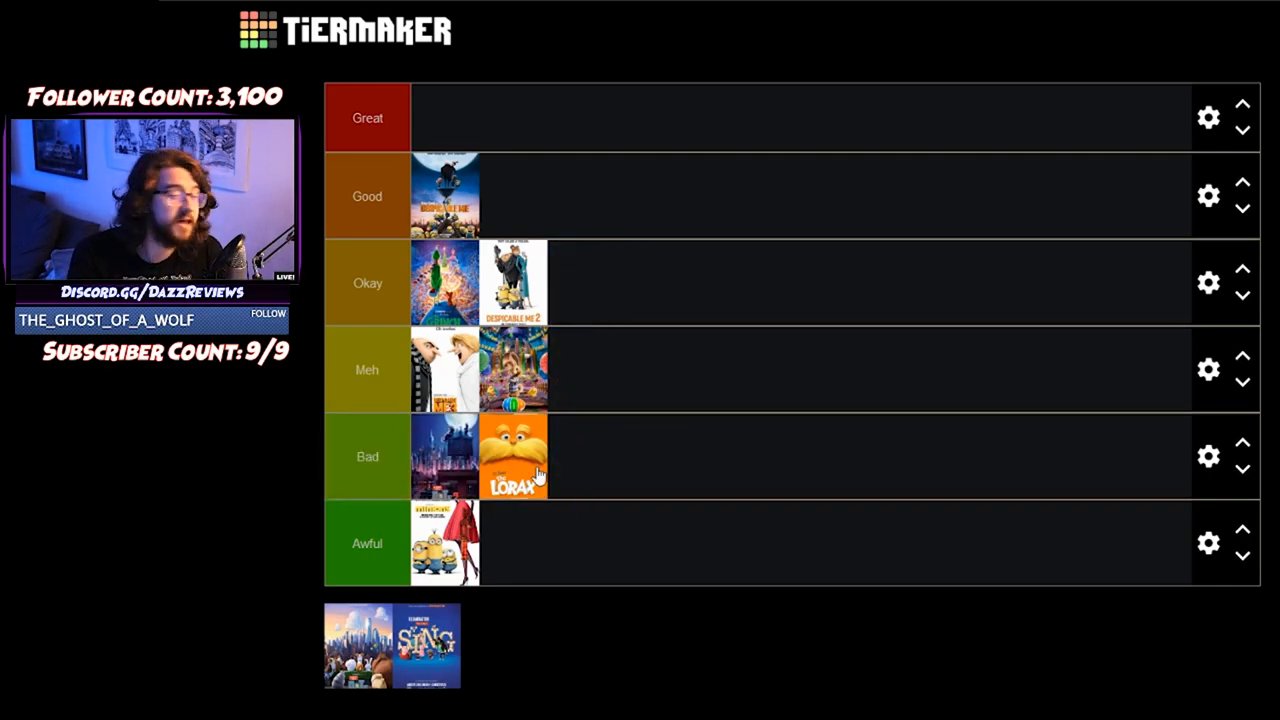
pyautogui.moveTo(392, 645); pyautogui.dragTo(555, 460)
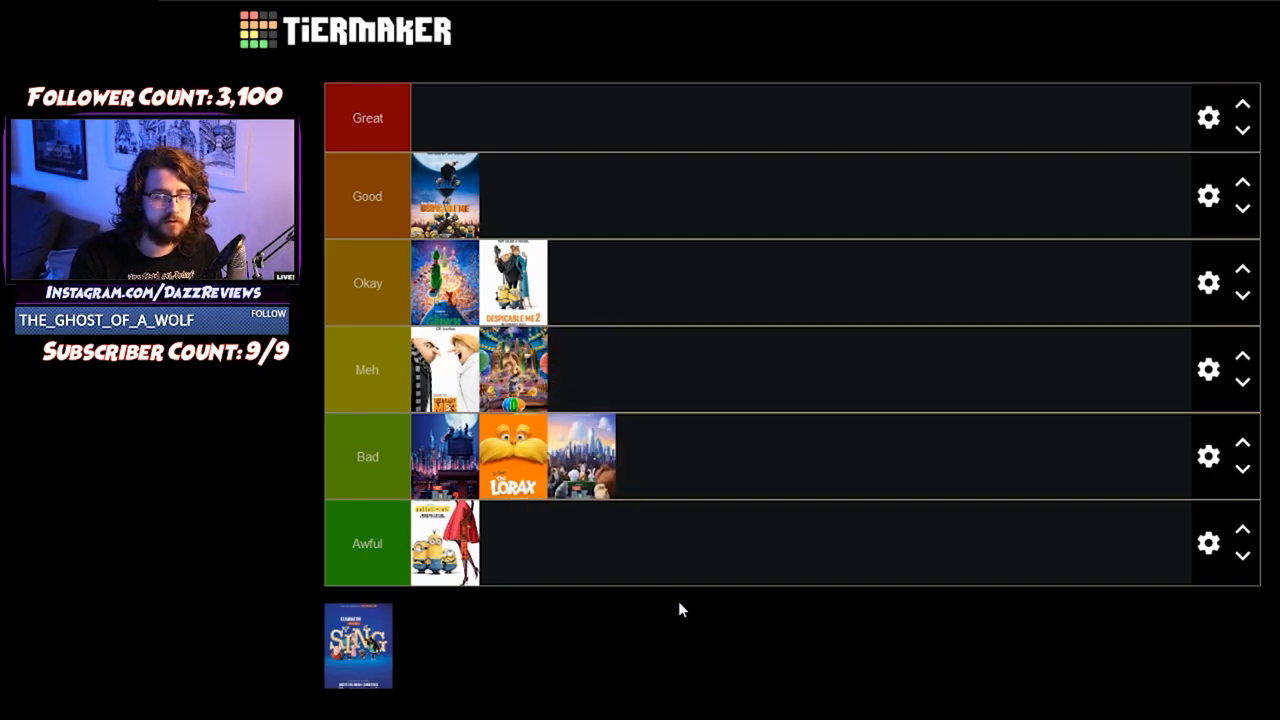
pyautogui.moveTo(543, 585)
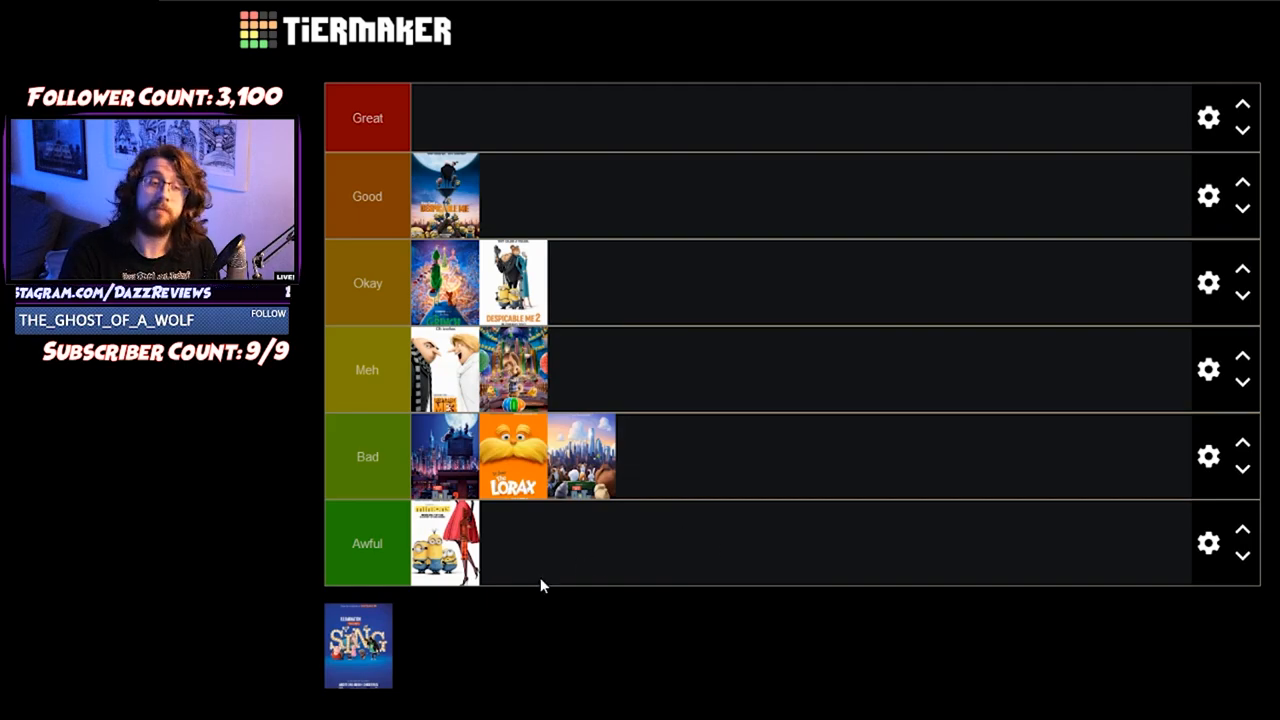
# Drop Sing into Bad, then move it to the front of the Meh tier.
pyautogui.moveTo(358, 645); pyautogui.dragTo(649, 456)
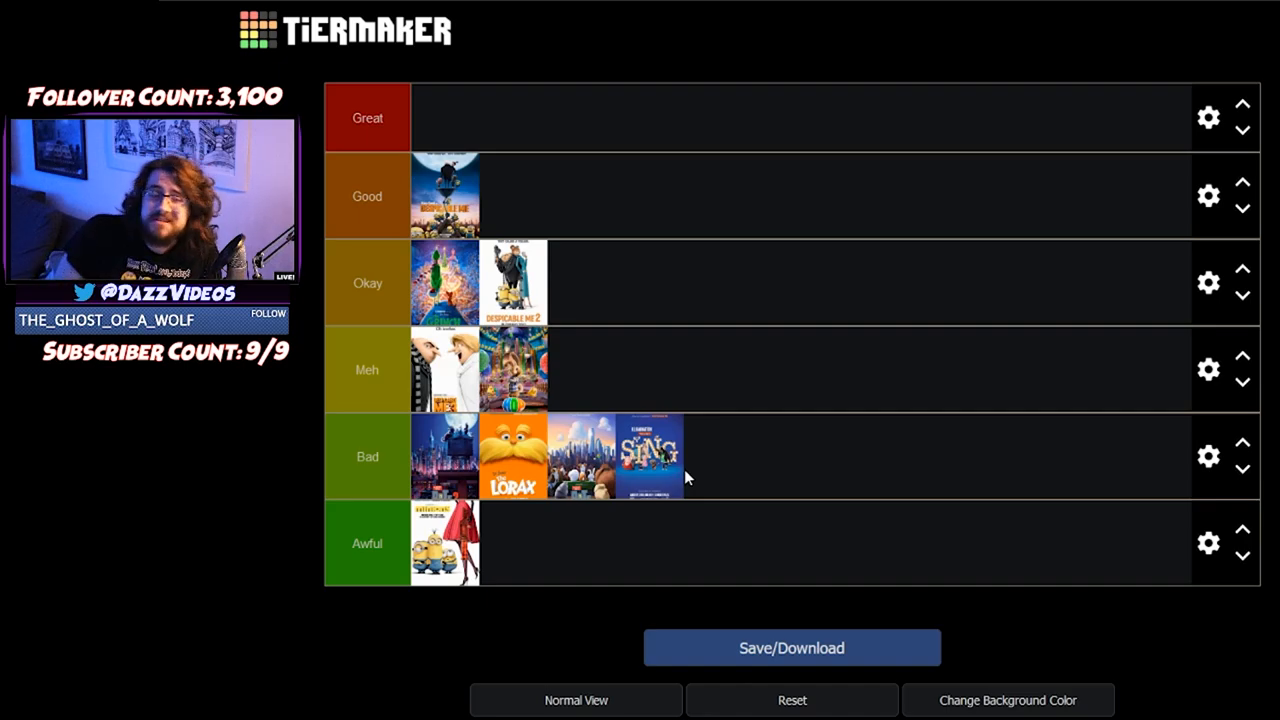
pyautogui.moveTo(615, 456); pyautogui.dragTo(415, 369)
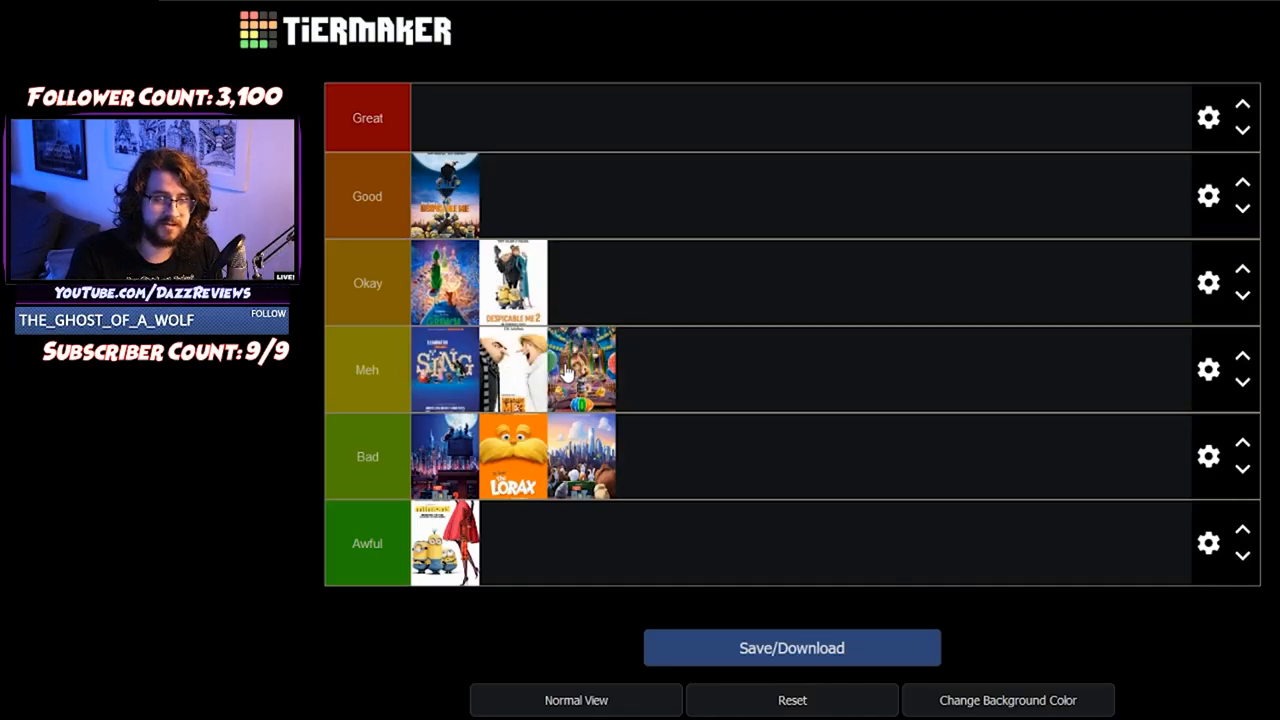
pyautogui.moveTo(620, 452)
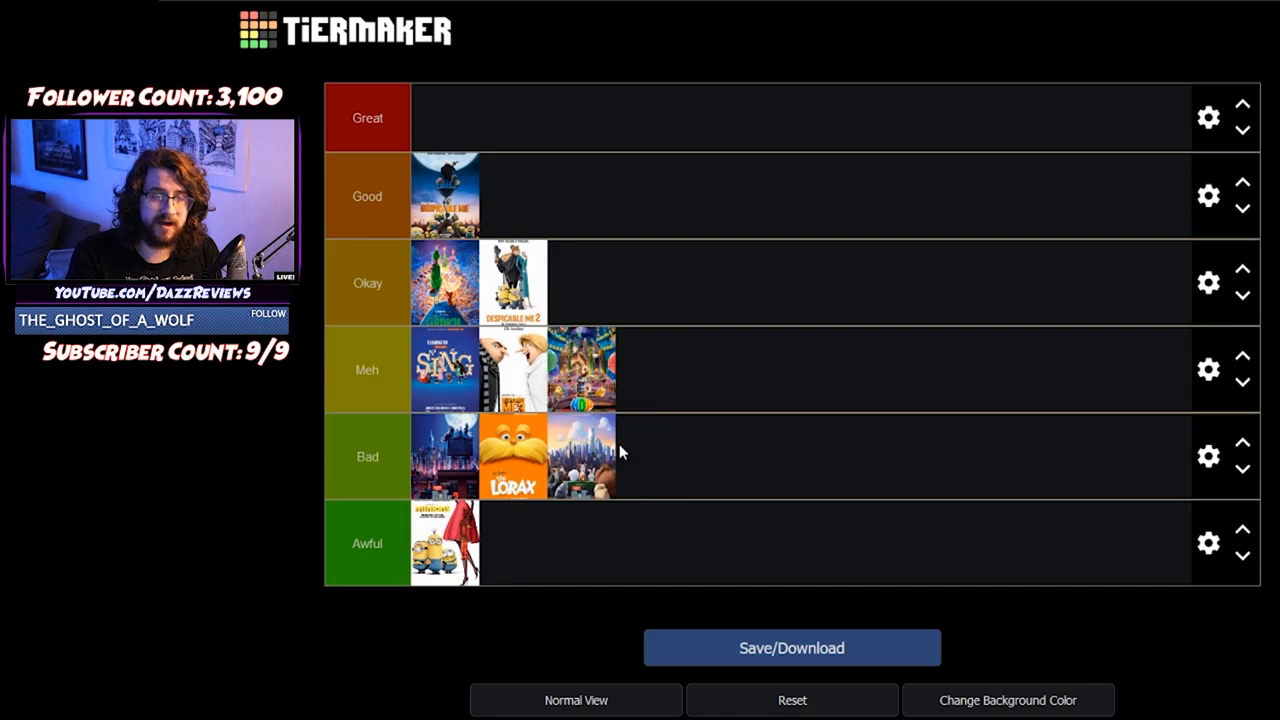